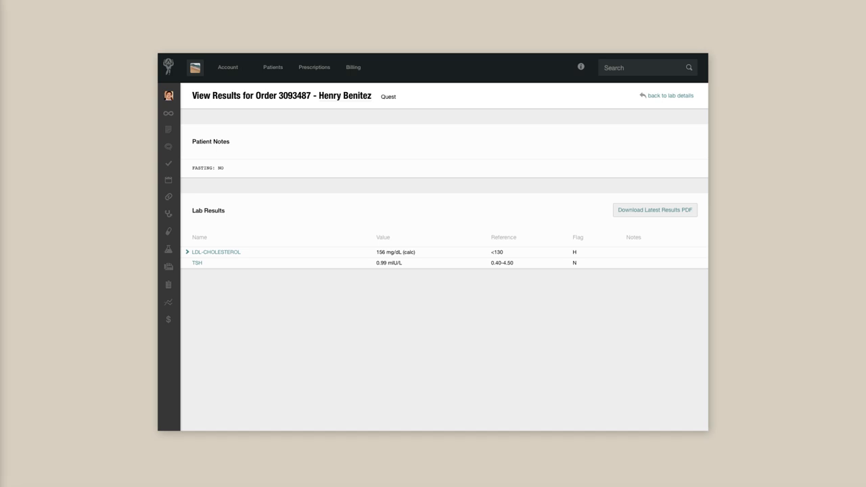
From the patient feed, open order 3093486 and start importing the newest result set
{"action": "left_click", "coordinate": [666, 95]}
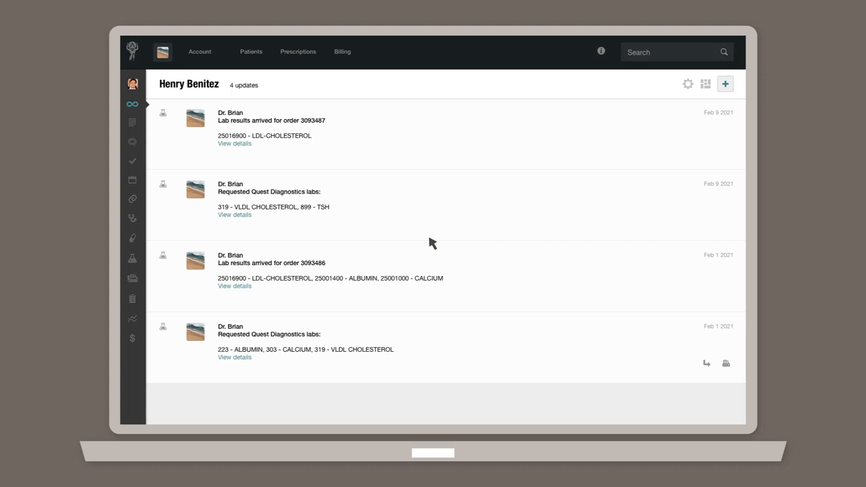
{"action": "mouse_move", "coordinate": [290, 137]}
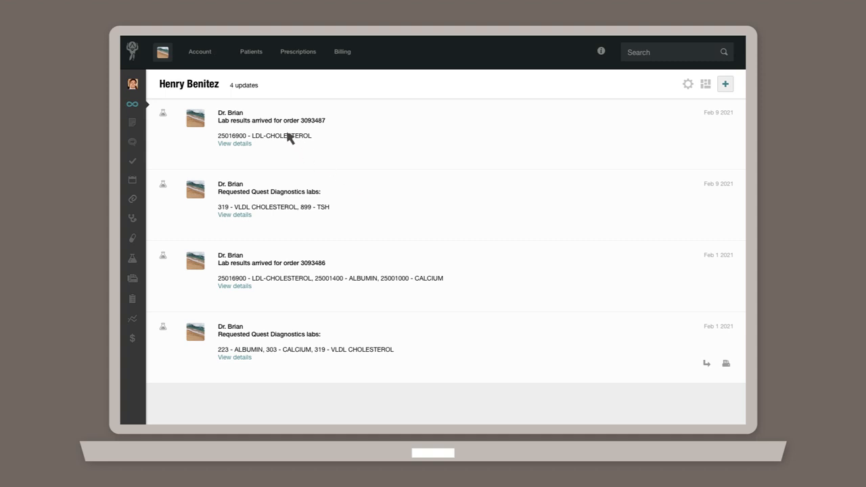
{"action": "mouse_move", "coordinate": [236, 213]}
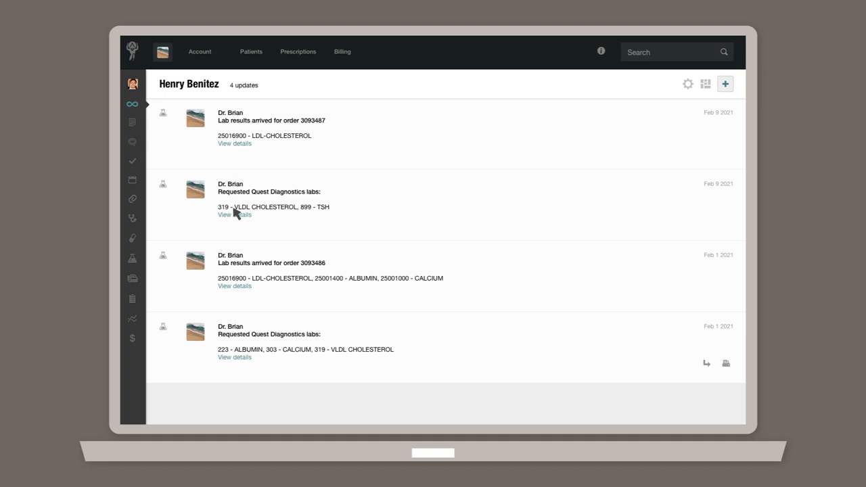
{"action": "left_click", "coordinate": [234, 286]}
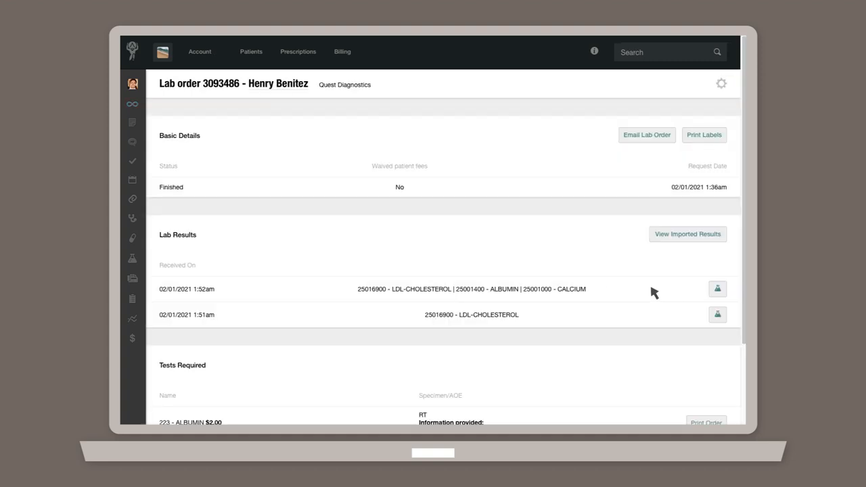
{"action": "left_click", "coordinate": [718, 289]}
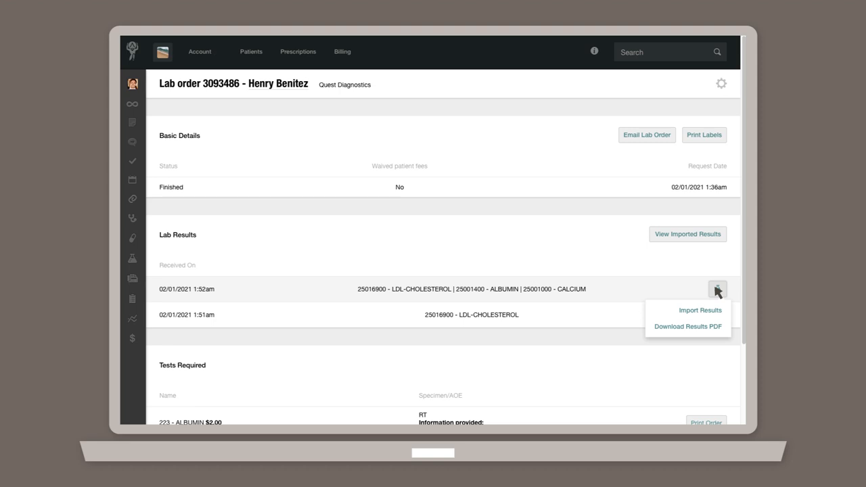
{"action": "mouse_move", "coordinate": [709, 307]}
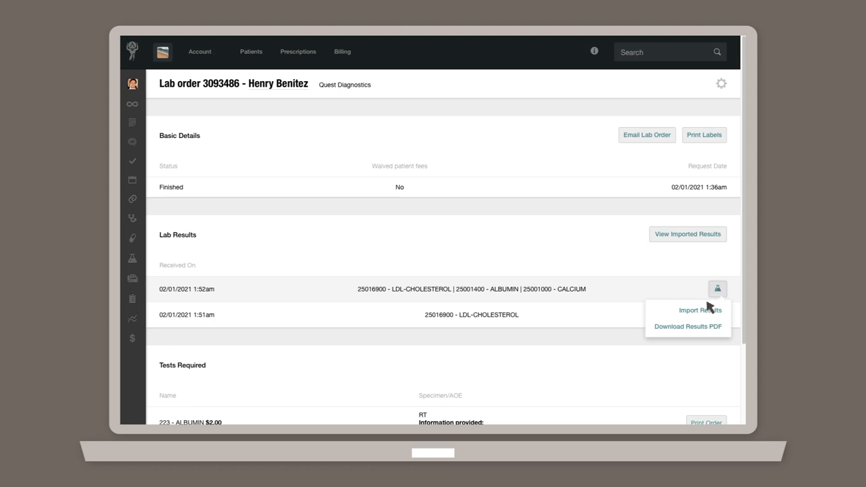
{"action": "left_click", "coordinate": [700, 310]}
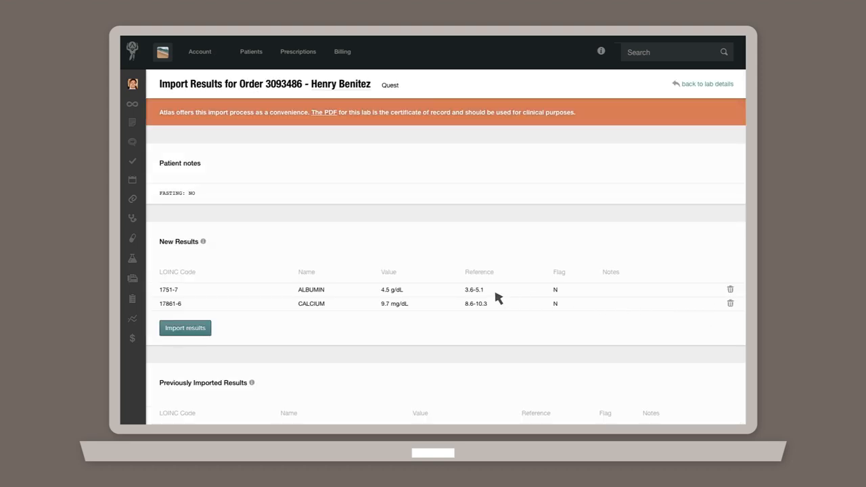
{"action": "mouse_move", "coordinate": [339, 318]}
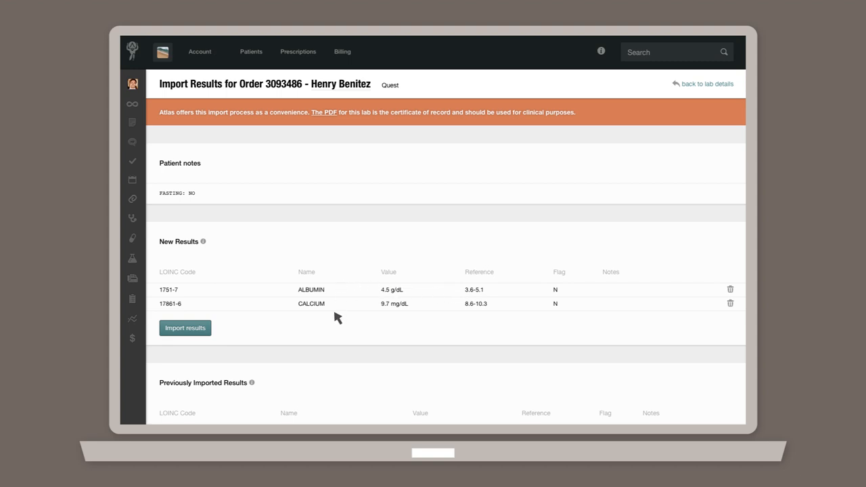
{"action": "mouse_move", "coordinate": [280, 211]}
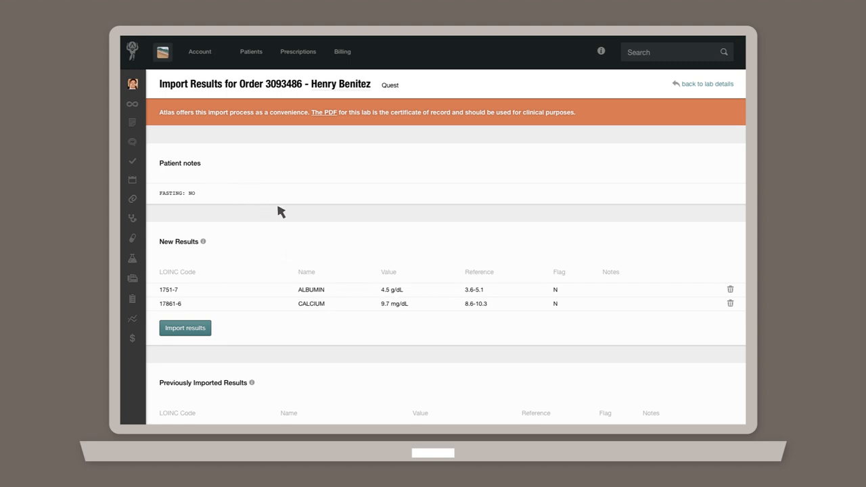
{"action": "mouse_move", "coordinate": [443, 276]}
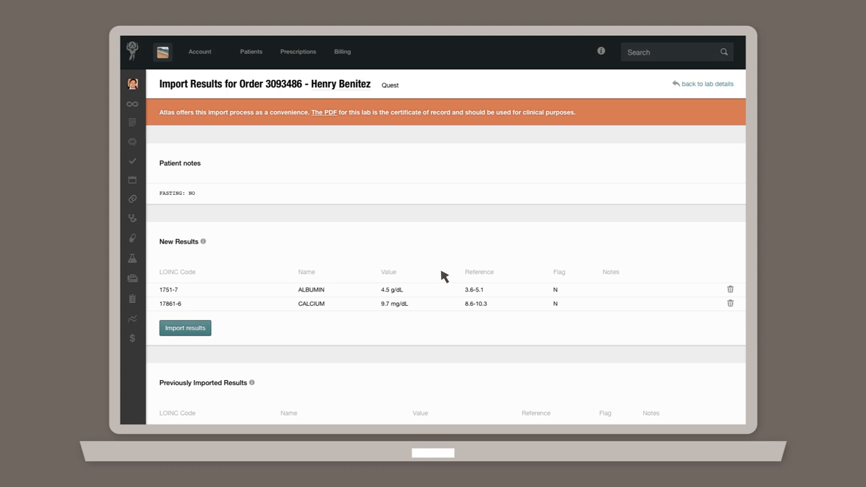
{"action": "mouse_move", "coordinate": [445, 293]}
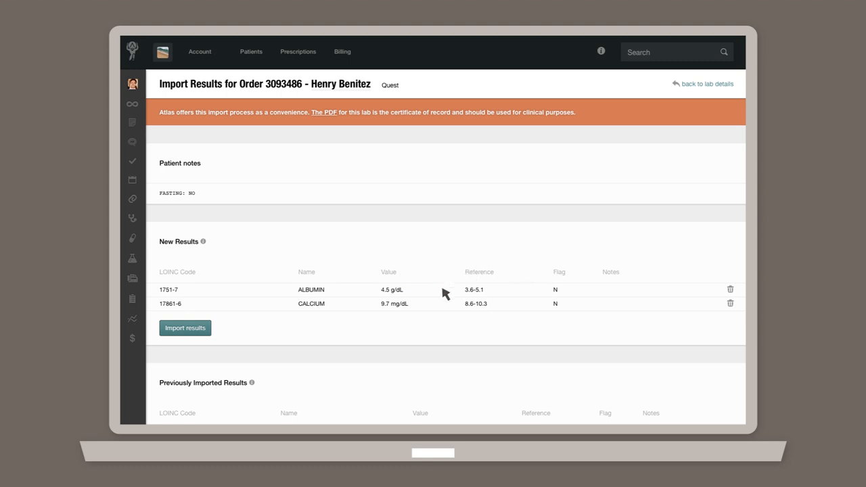
Import the new albumin and calcium results into the patient's lab results
{"action": "left_click", "coordinate": [184, 329]}
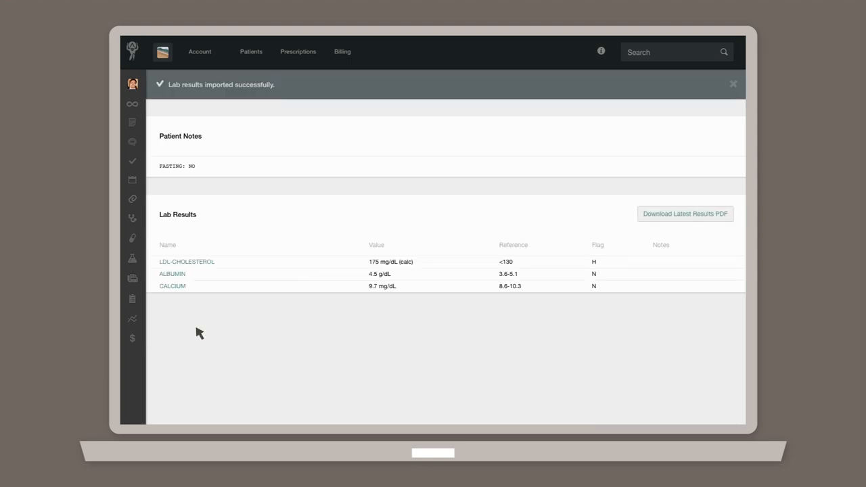
{"action": "mouse_move", "coordinate": [237, 264]}
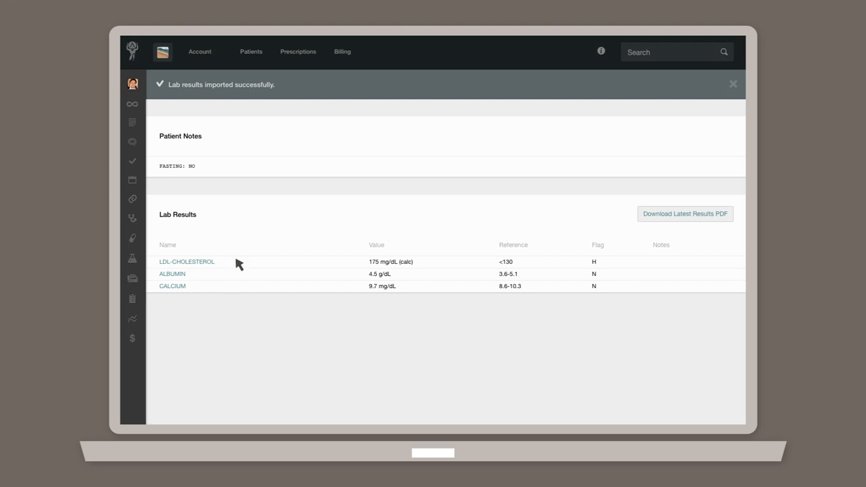
{"action": "mouse_move", "coordinate": [245, 250]}
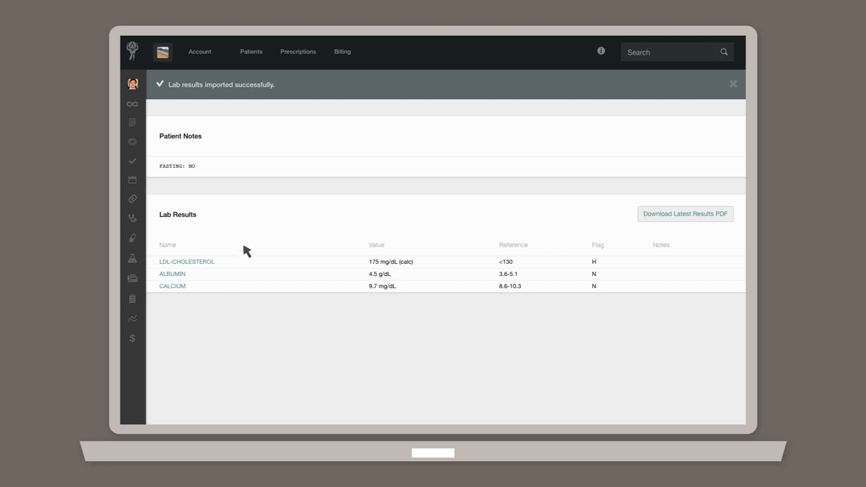
{"action": "mouse_move", "coordinate": [175, 150]}
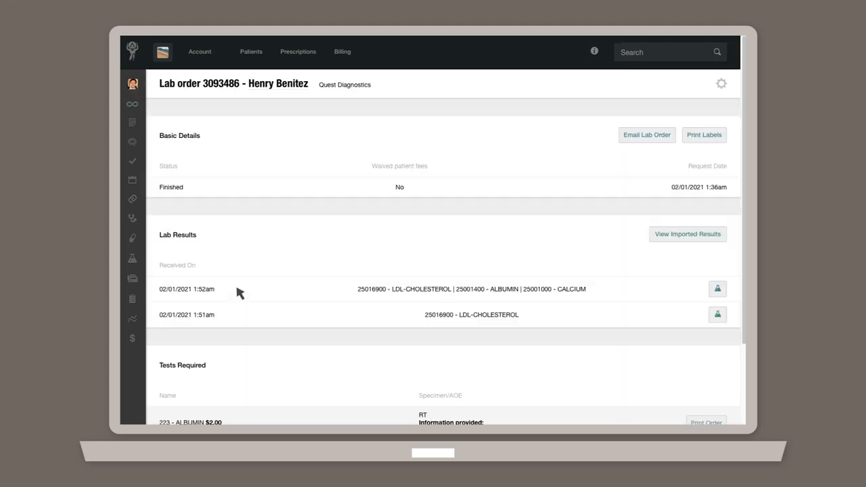
{"action": "mouse_move", "coordinate": [687, 233]}
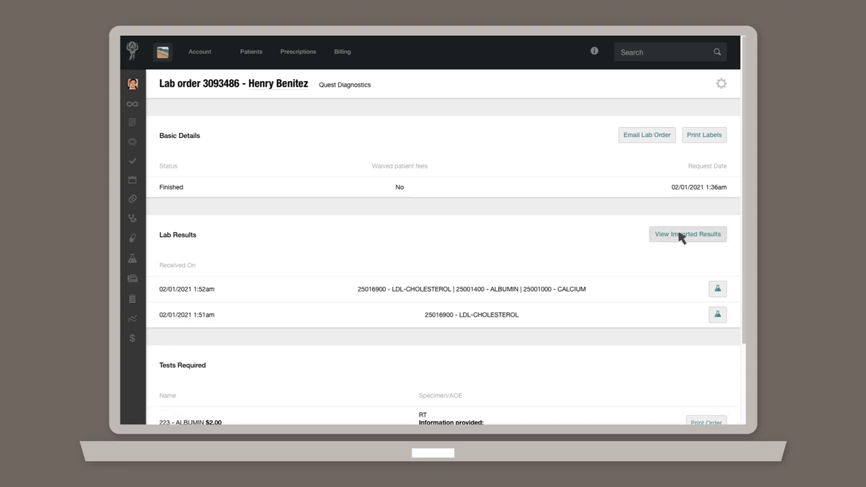
{"action": "left_click", "coordinate": [688, 234]}
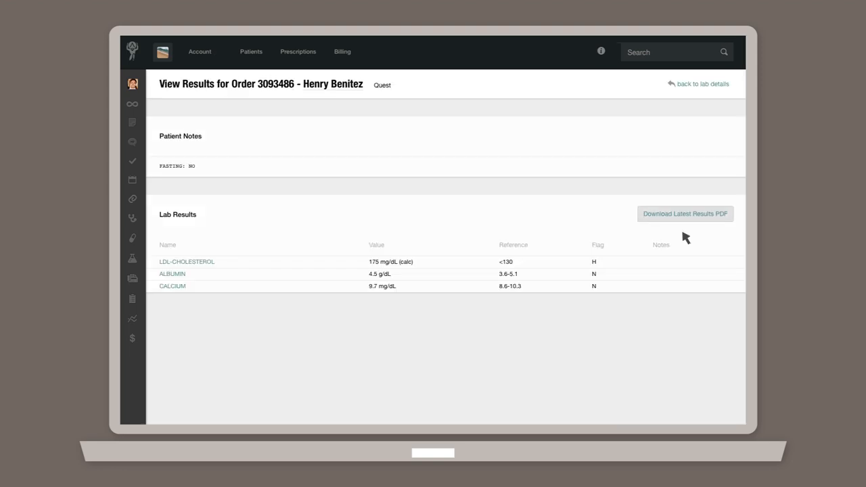